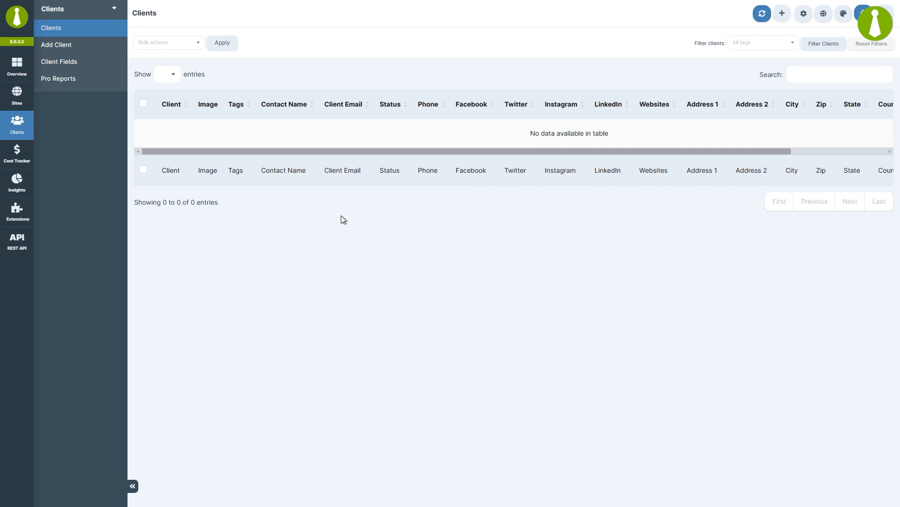
{"action": "mouse_move", "coordinate": [55, 45]}
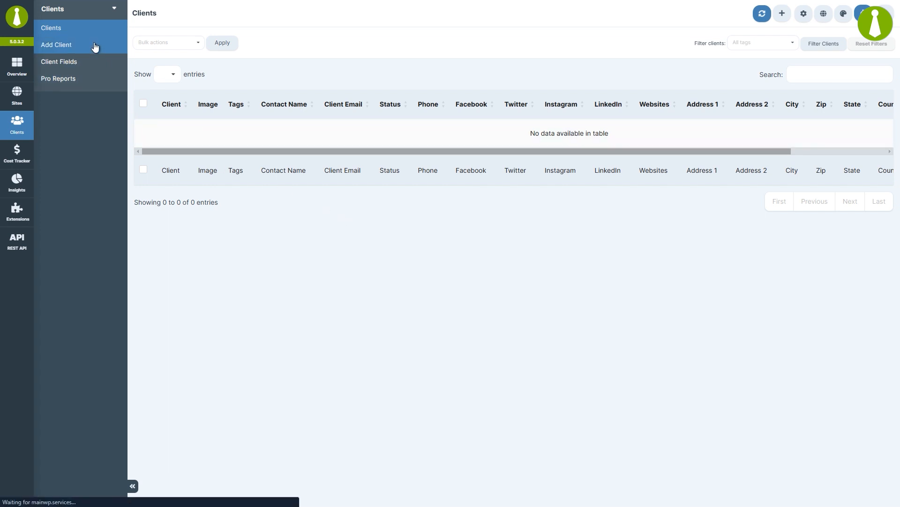
Start a new client named 'Delivery Service' and upload a custom photo as its icon.
{"action": "left_click", "coordinate": [55, 45]}
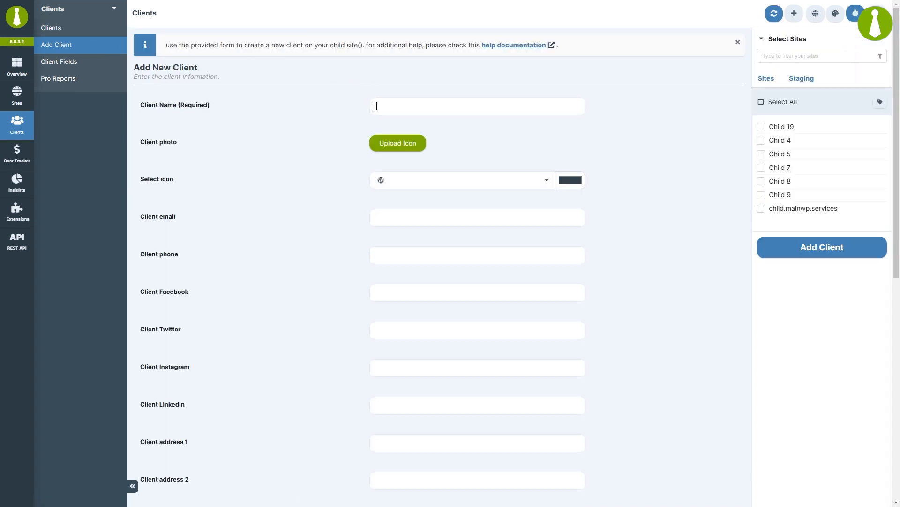
{"action": "type", "text": "Delivery Service"}
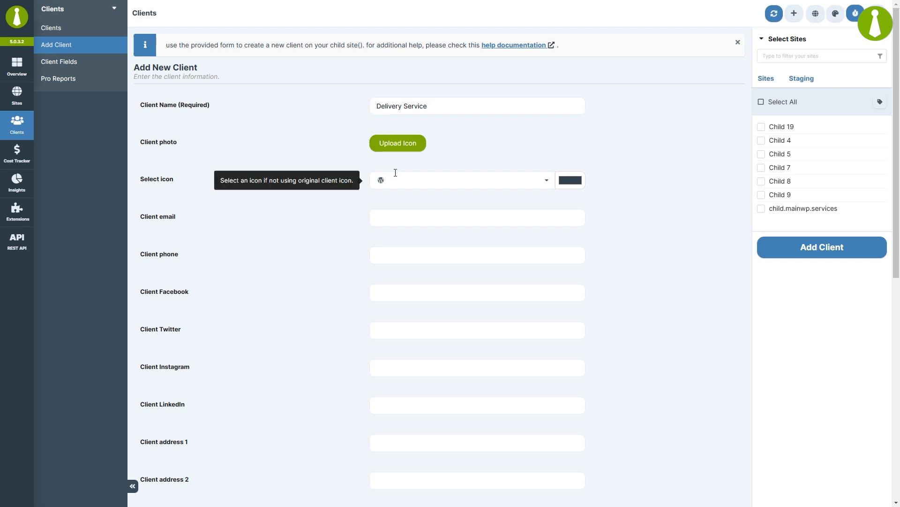
{"action": "left_click", "coordinate": [460, 180]}
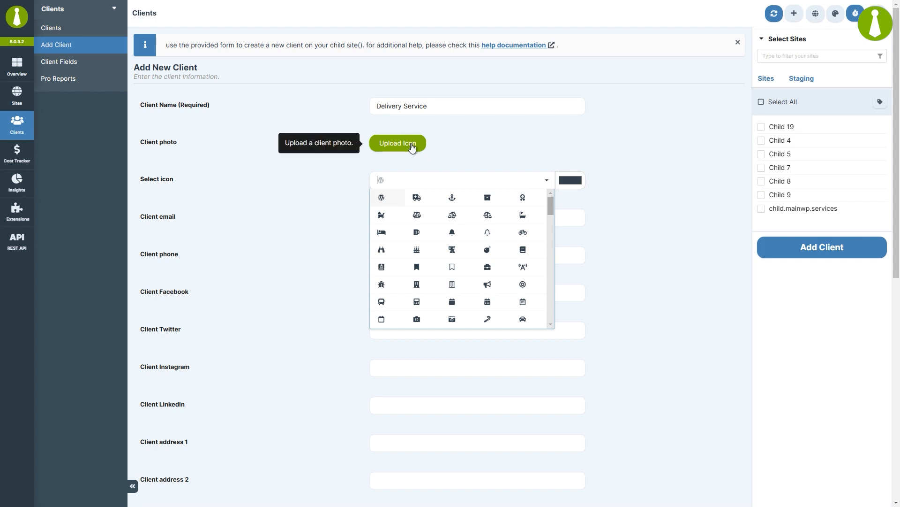
{"action": "left_click", "coordinate": [396, 143]}
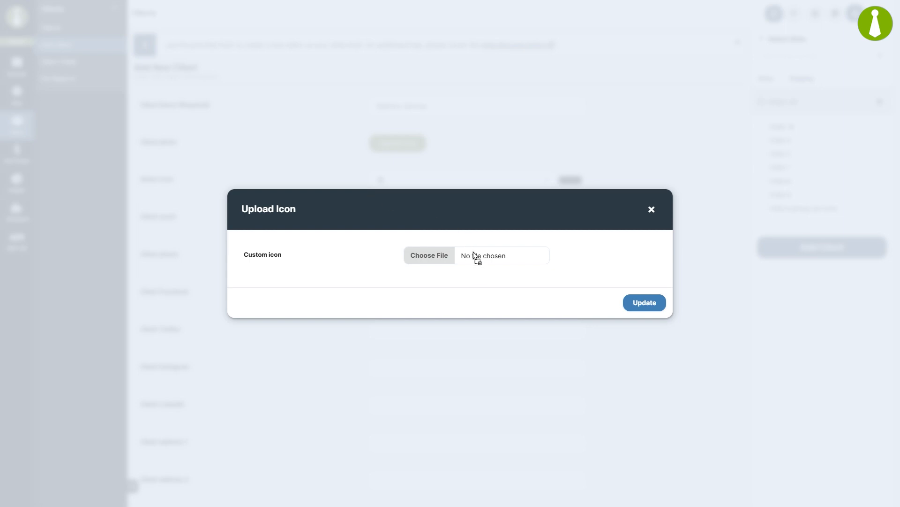
{"action": "left_click", "coordinate": [643, 303]}
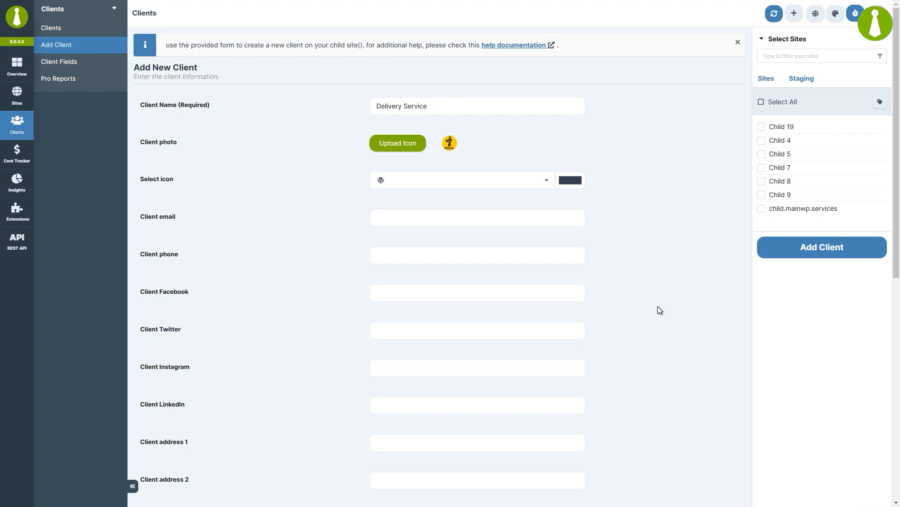
{"action": "left_click", "coordinate": [476, 217]}
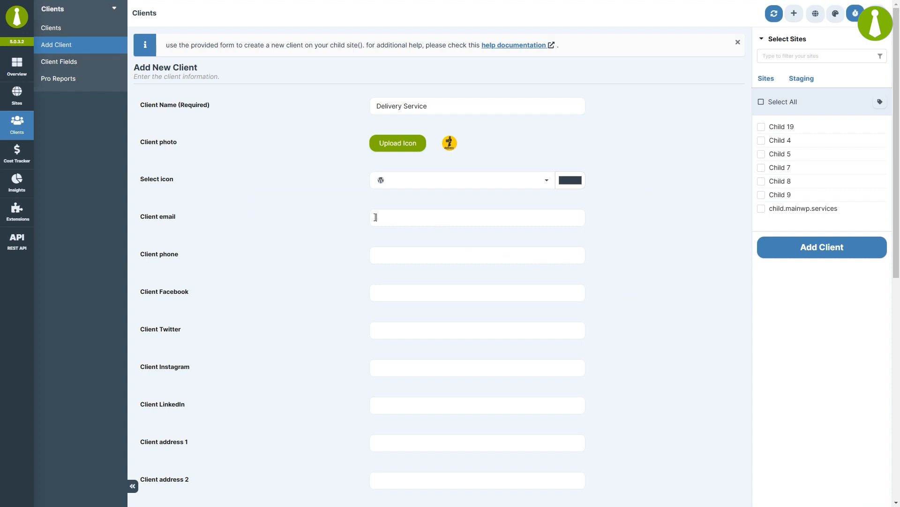
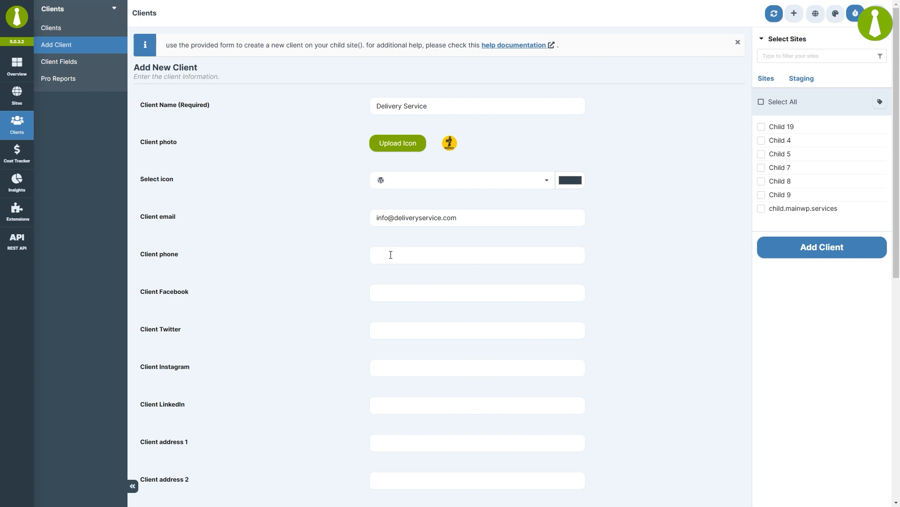
{"action": "type", "text": "555-123-4435"}
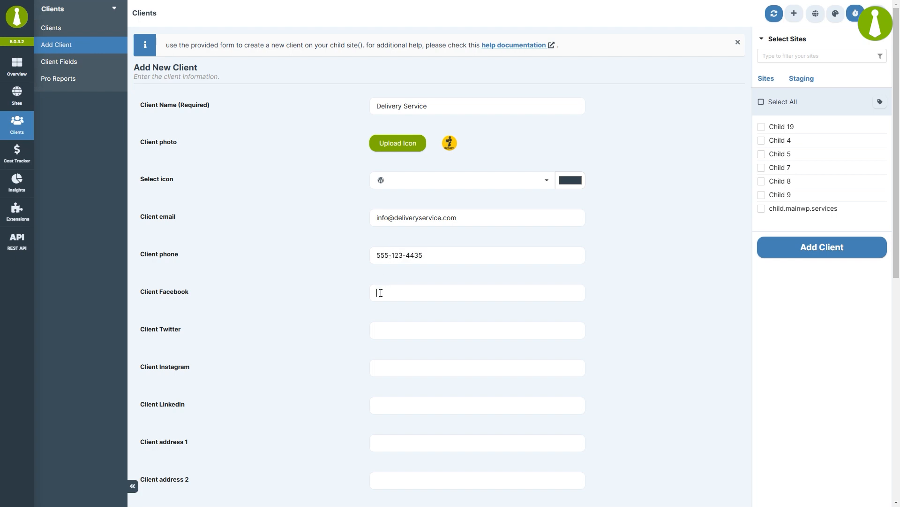
{"action": "type", "text": "twitter.com/deliveryservice.com"}
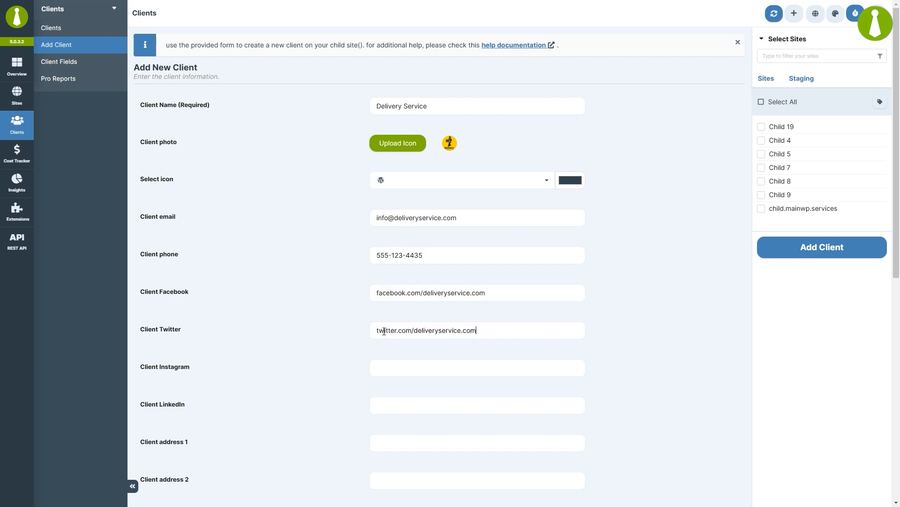
{"action": "scroll", "scroll_direction": "down", "scroll_amount": 3}
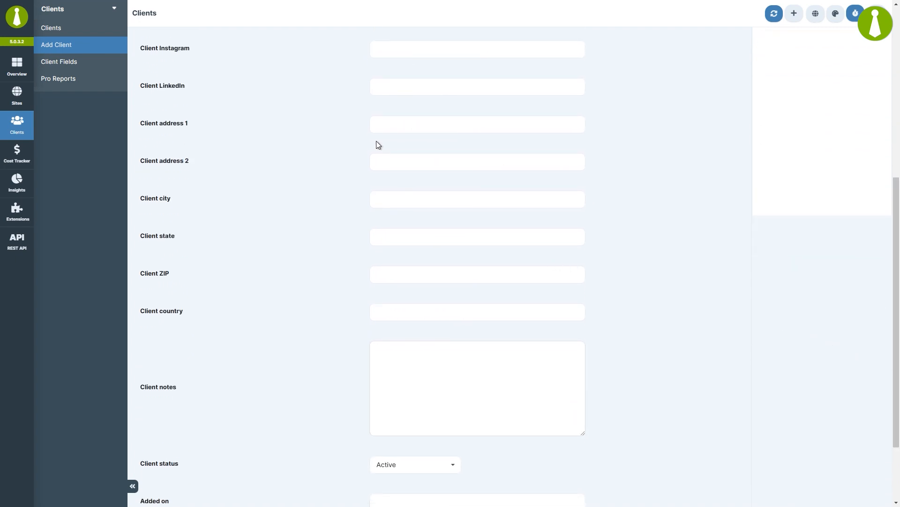
Fill the address as Main Street 1, London, United Kingdom.
{"action": "type", "text": "Main Street 1"}
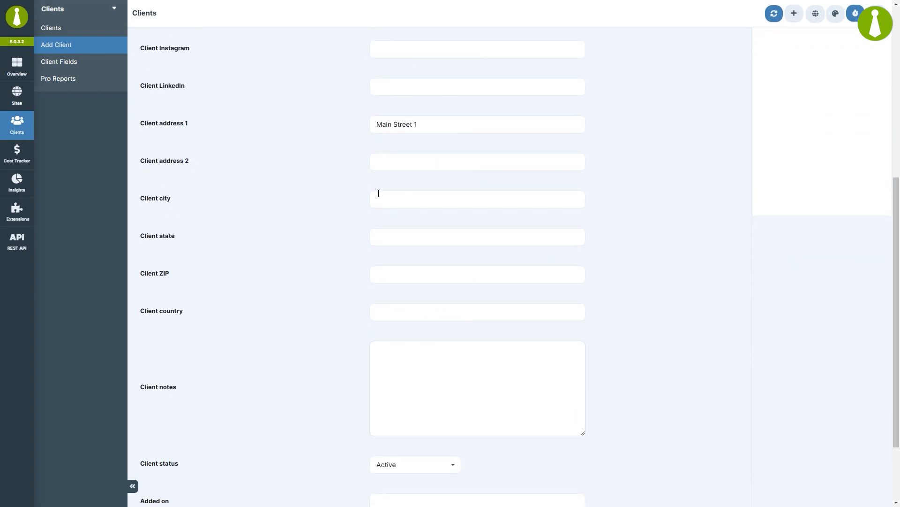
{"action": "type", "text": "London"}
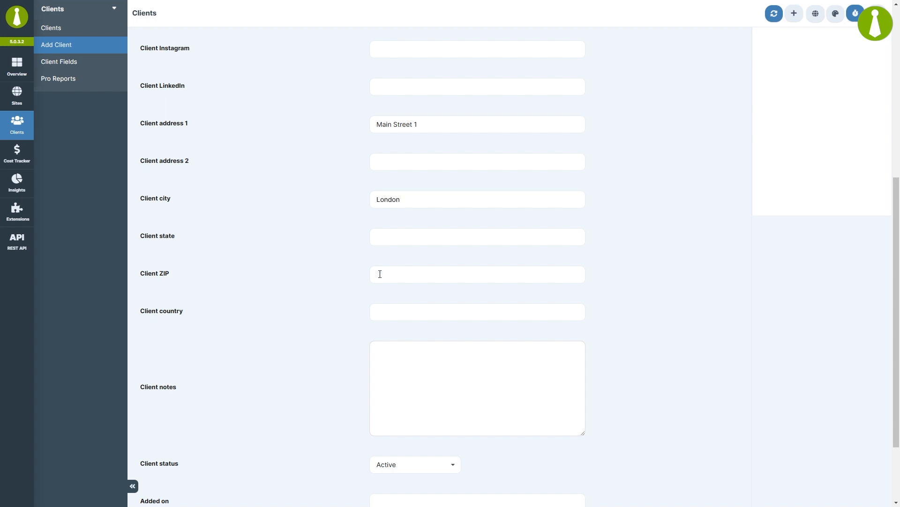
{"action": "type", "text": "United Kingdom"}
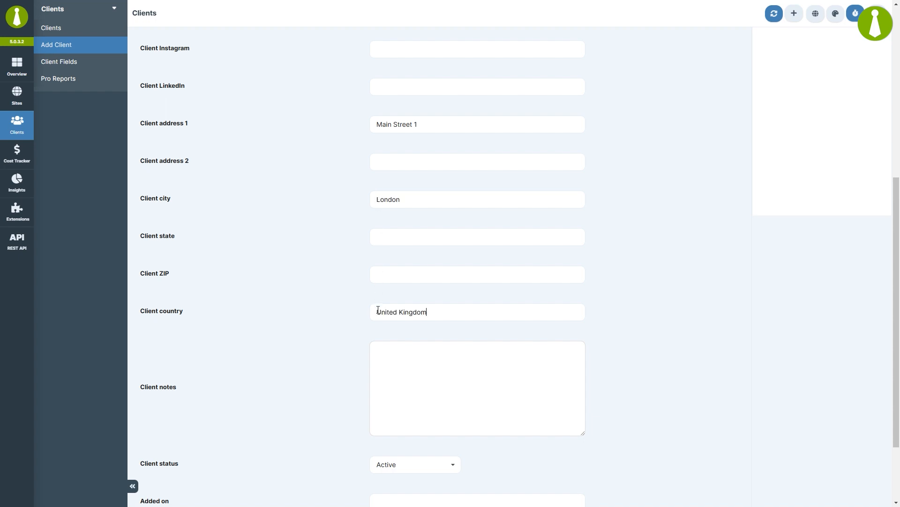
{"action": "scroll", "scroll_direction": "down", "scroll_amount": 3}
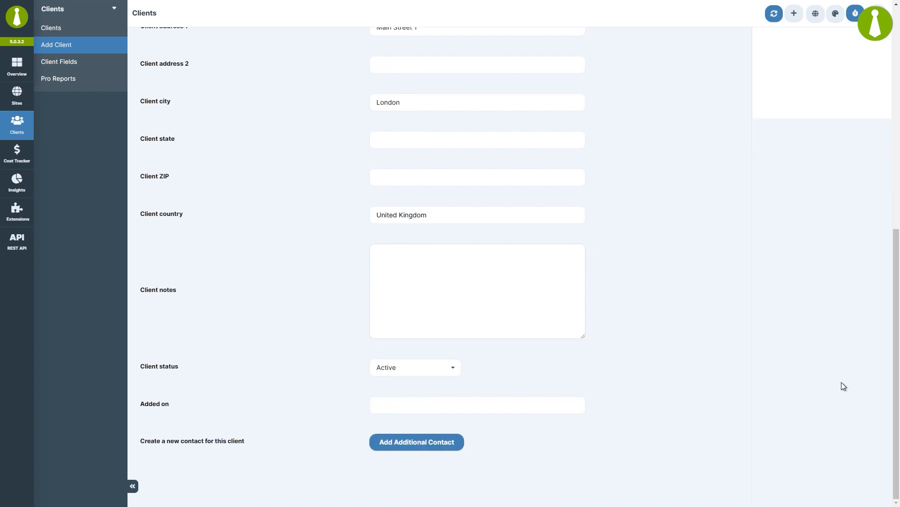
{"action": "left_click", "coordinate": [416, 442]}
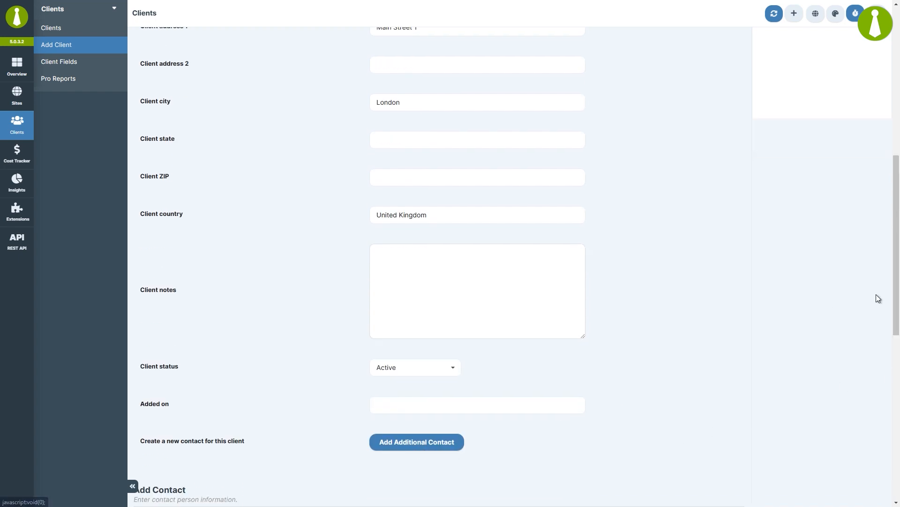
{"action": "left_click", "coordinate": [417, 442]}
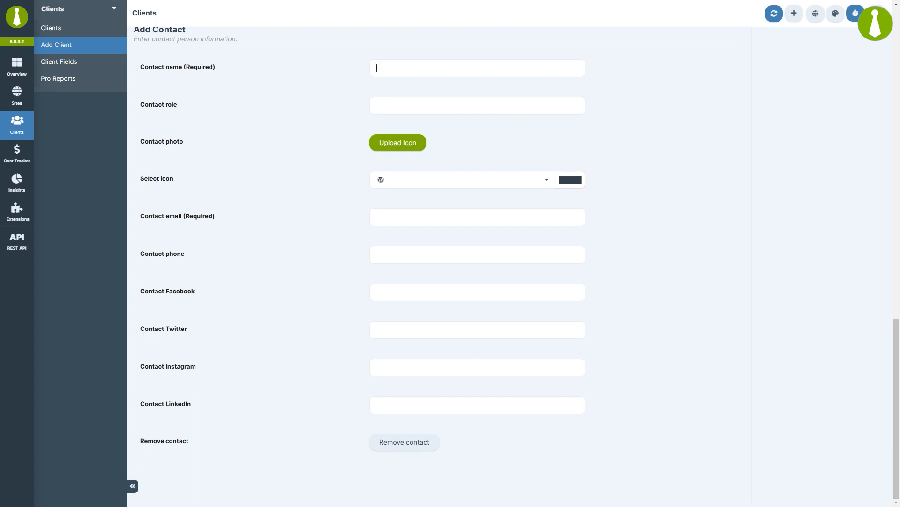
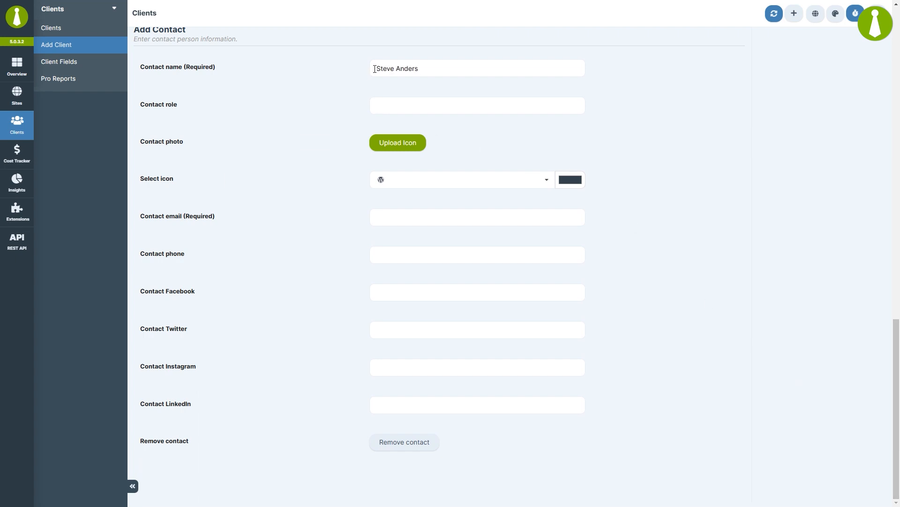
{"action": "type", "text": "d"}
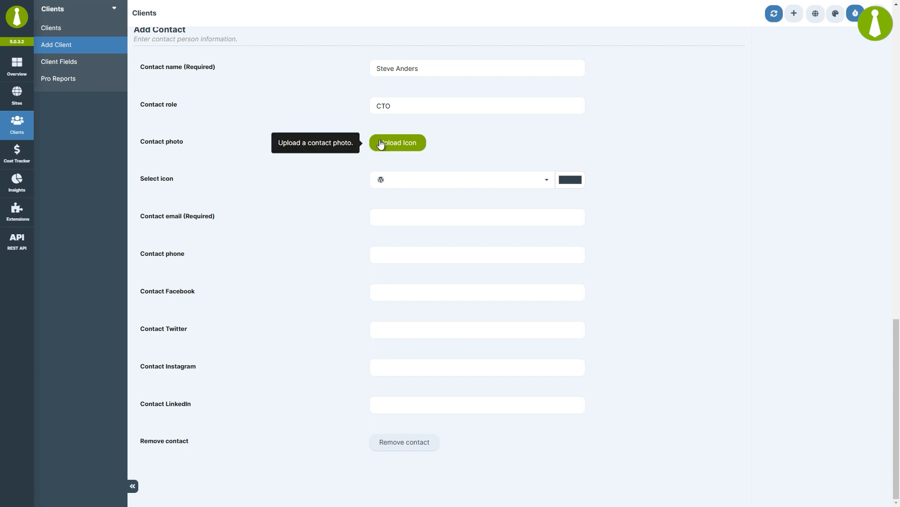
{"action": "left_click", "coordinate": [397, 142]}
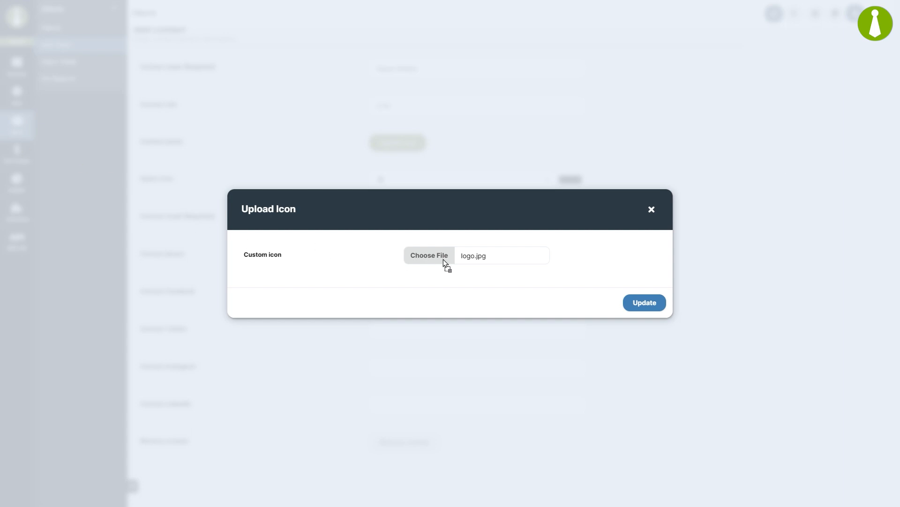
{"action": "left_click", "coordinate": [643, 303]}
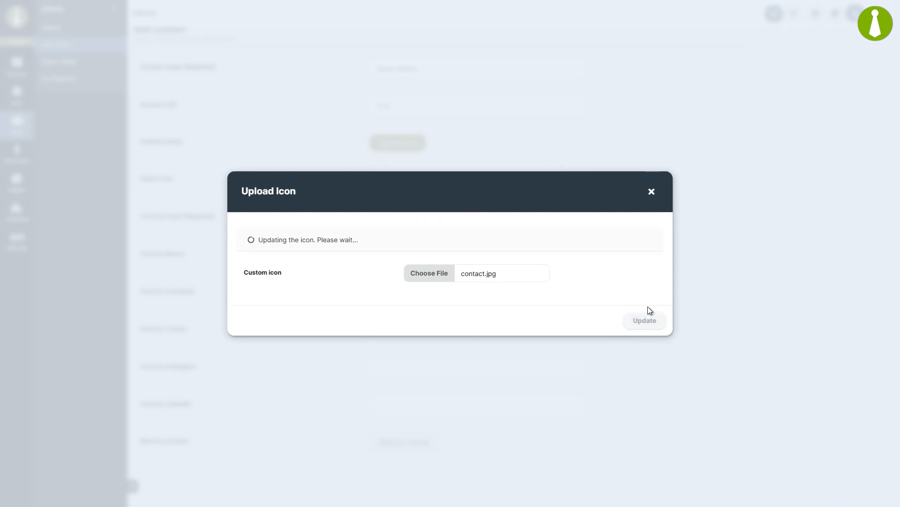
{"action": "left_click", "coordinate": [644, 320]}
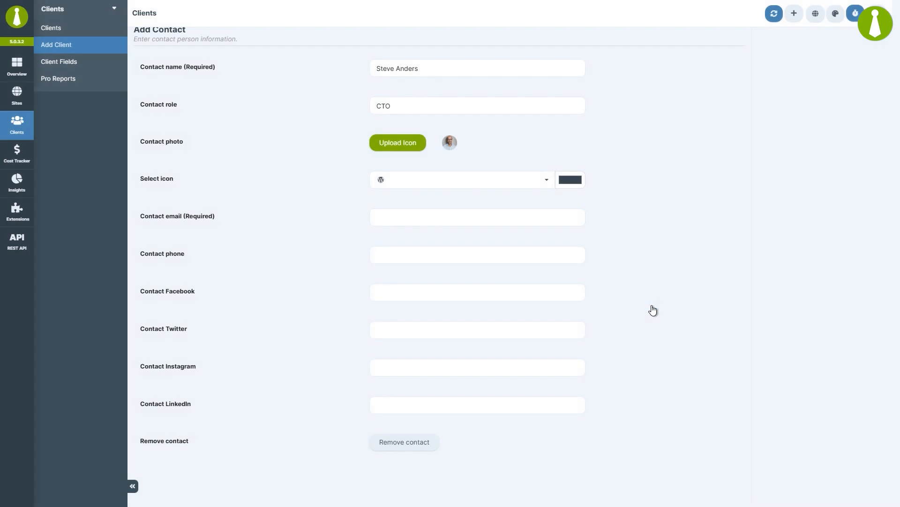
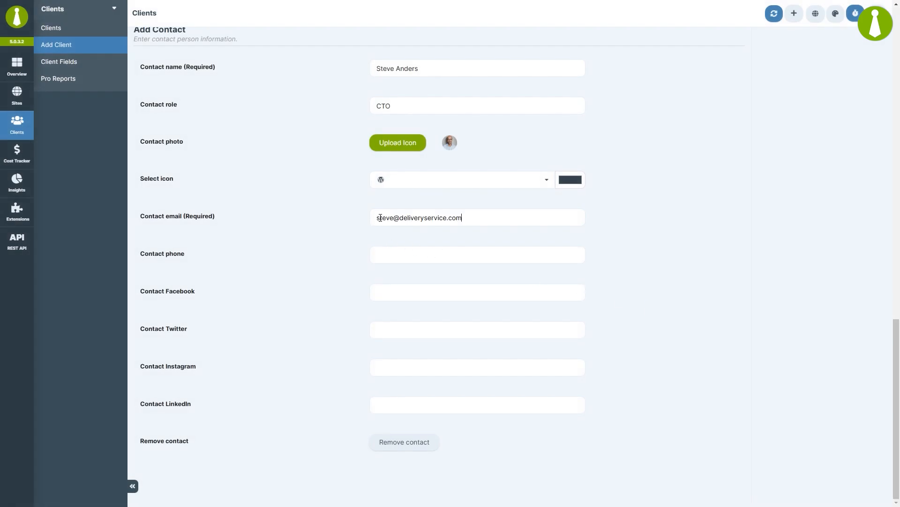
{"action": "type", "text": "555-123-4235"}
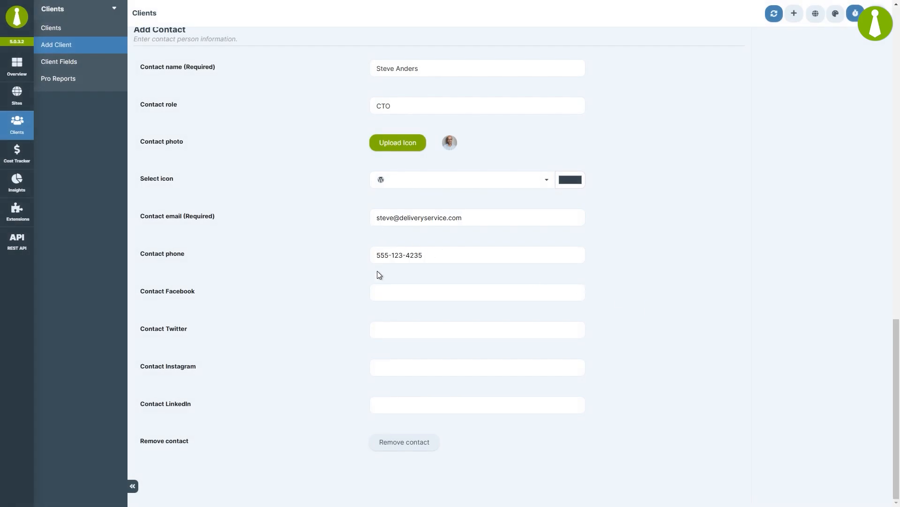
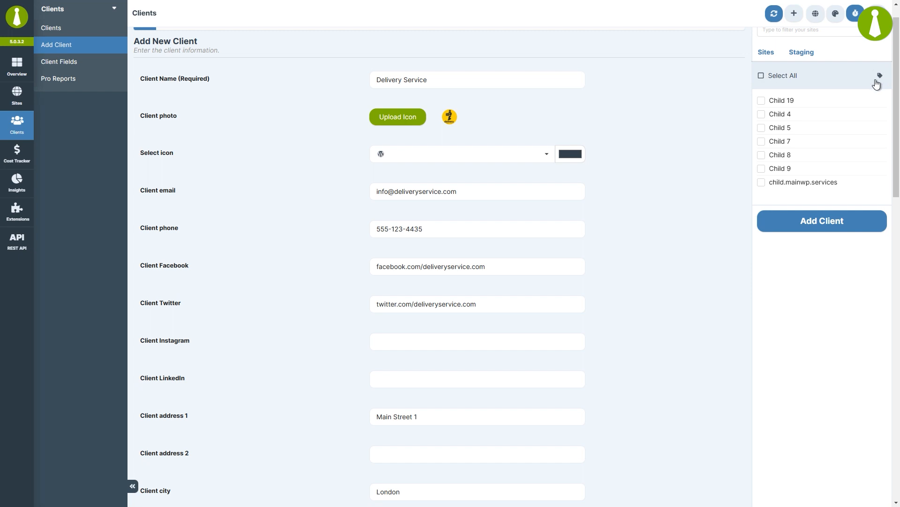
Assign sites Child 4 and Child 5 and create the Delivery Service client.
{"action": "left_click", "coordinate": [762, 127]}
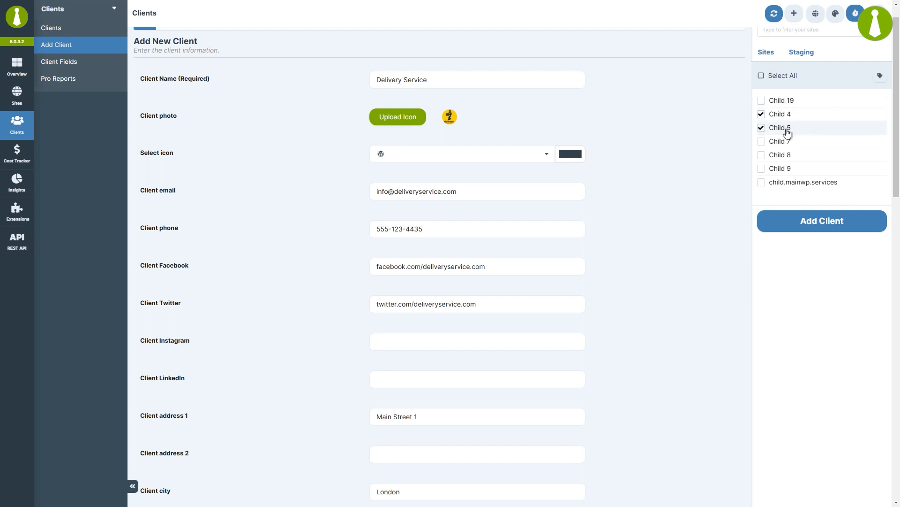
{"action": "left_click", "coordinate": [822, 221]}
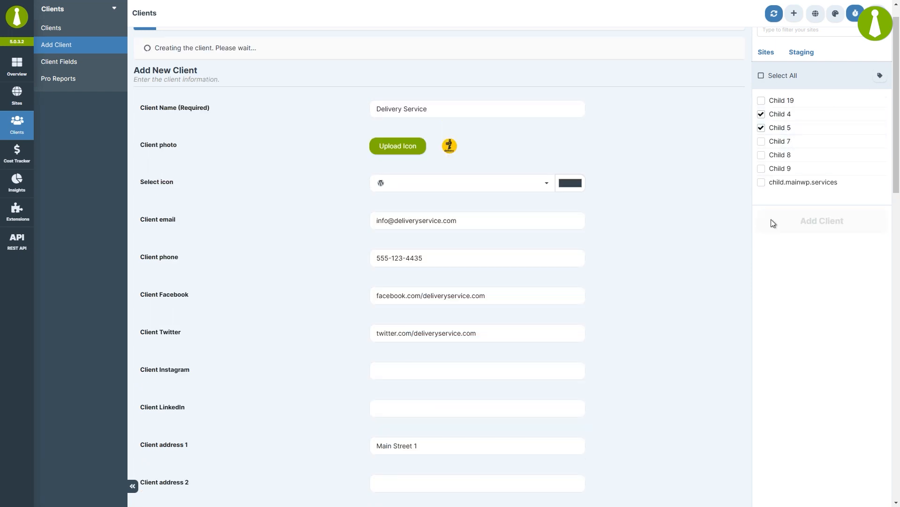
{"action": "left_click", "coordinate": [822, 220]}
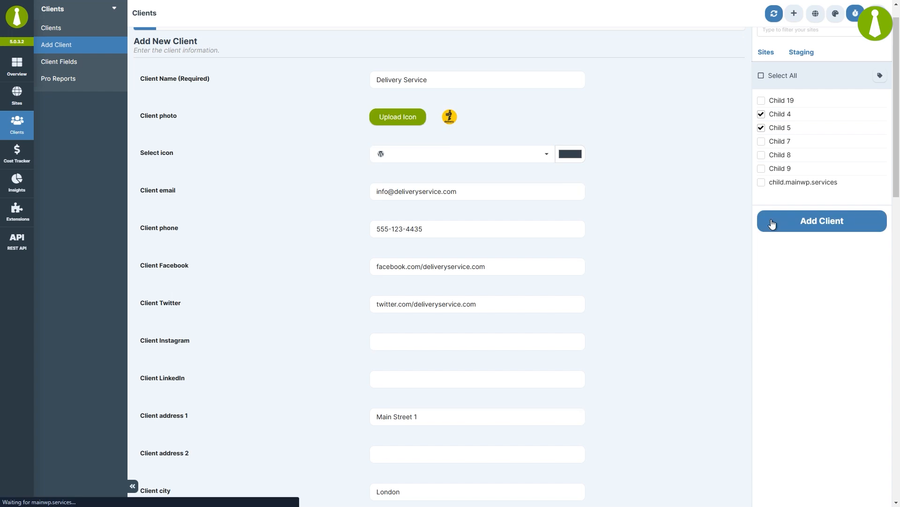
{"action": "left_click", "coordinate": [821, 220]}
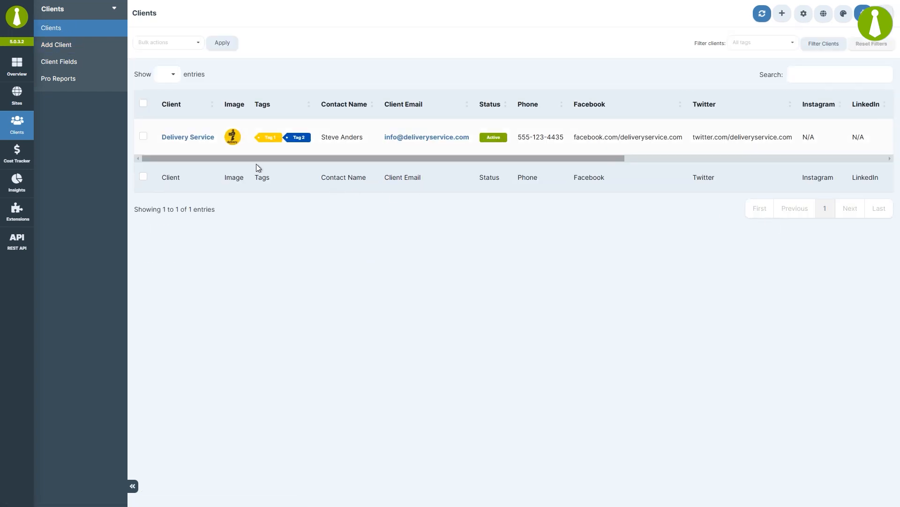